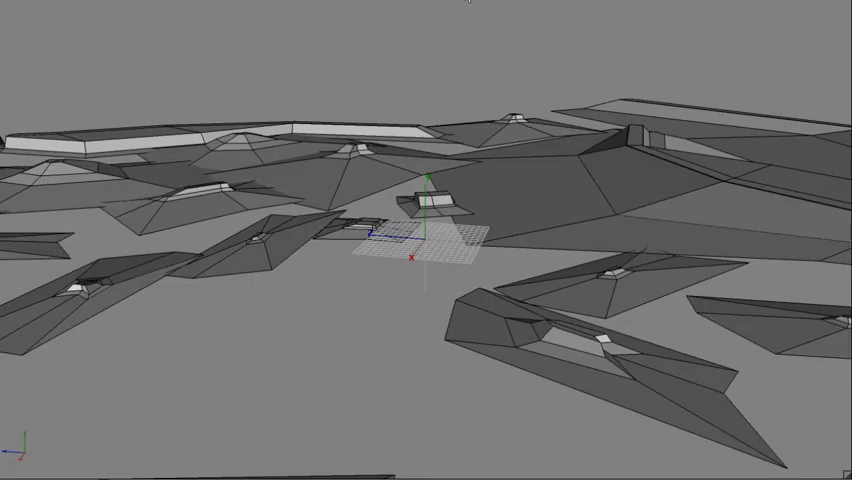
Delete the 28 selected raised-block faces, leaving one flat red polygon.
{"action": "left_click", "coordinate": [660, 290]}
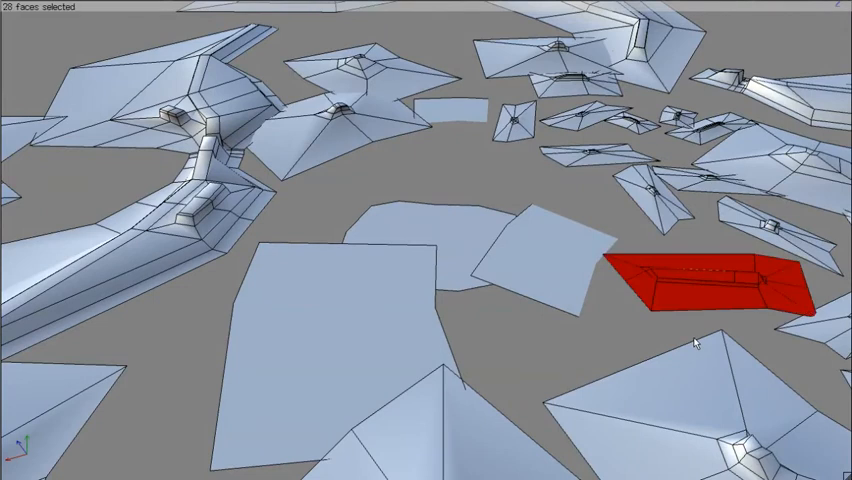
{"action": "left_click", "coordinate": [690, 285]}
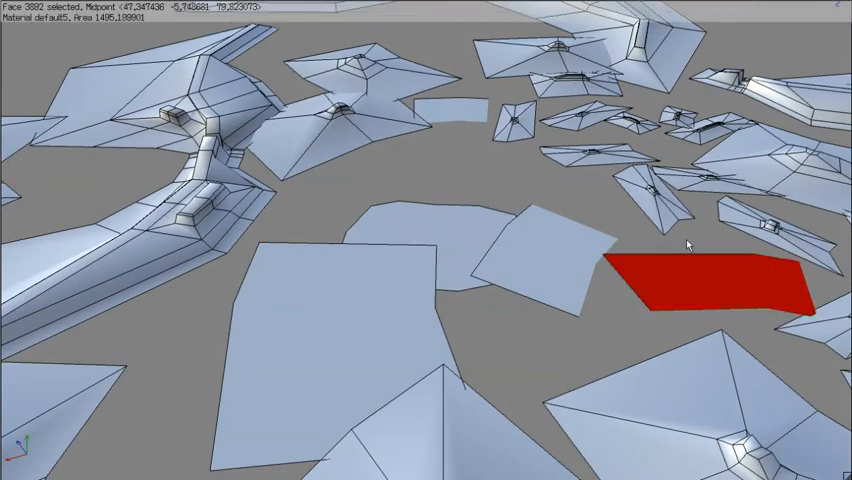